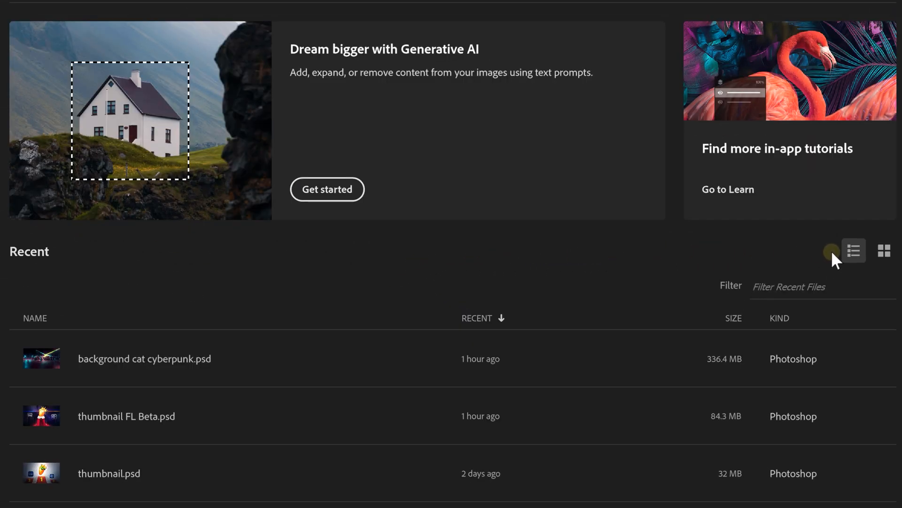
Switch Recent files to thumbnail view and bring up the What's New overview.
{"action": "left_click", "coordinate": [885, 250]}
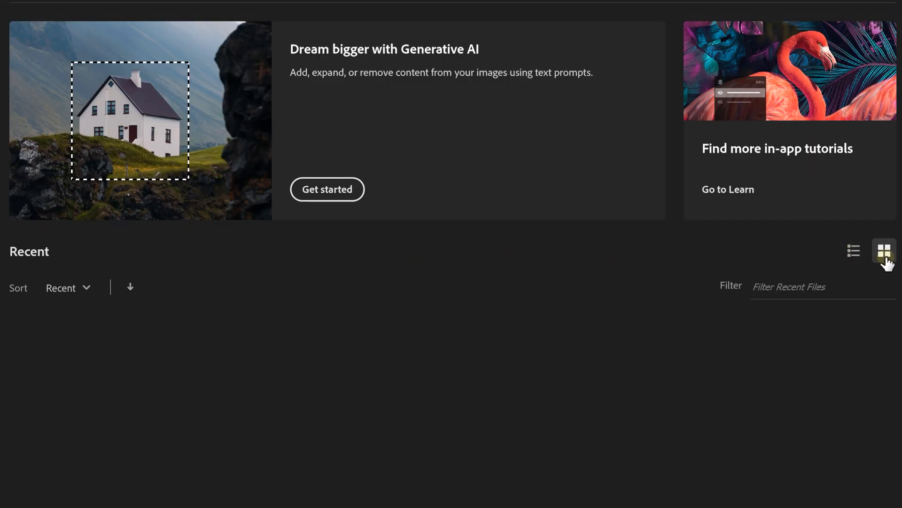
{"action": "left_click", "coordinate": [885, 250]}
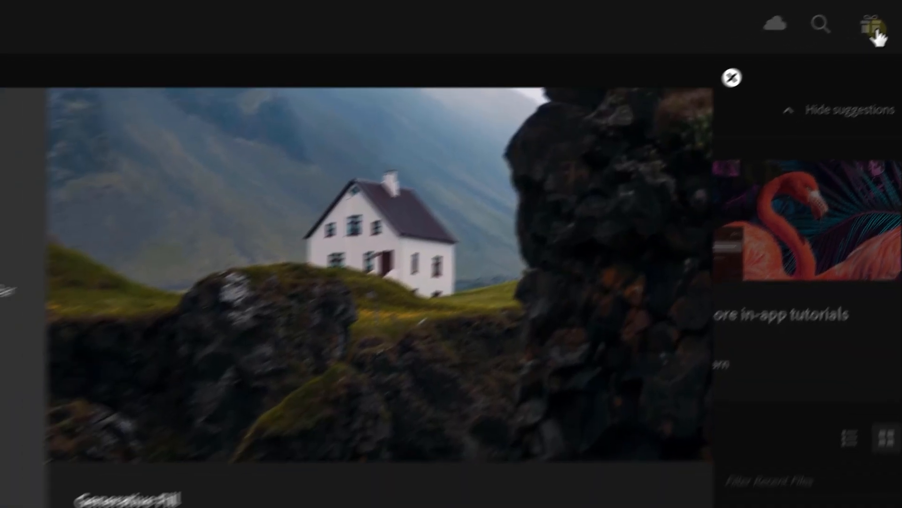
Read the Improved Remove Tool entry in the What's New overview.
{"action": "left_click", "coordinate": [872, 24]}
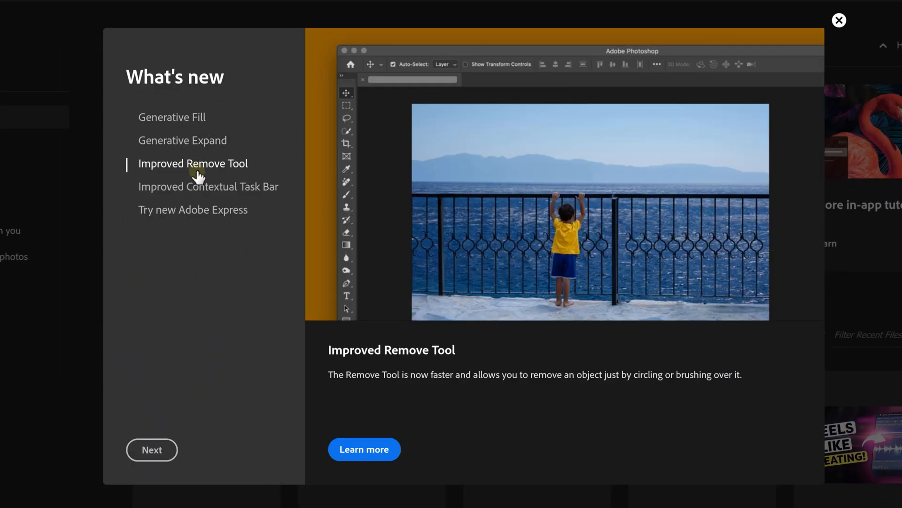
{"action": "left_click", "coordinate": [151, 449]}
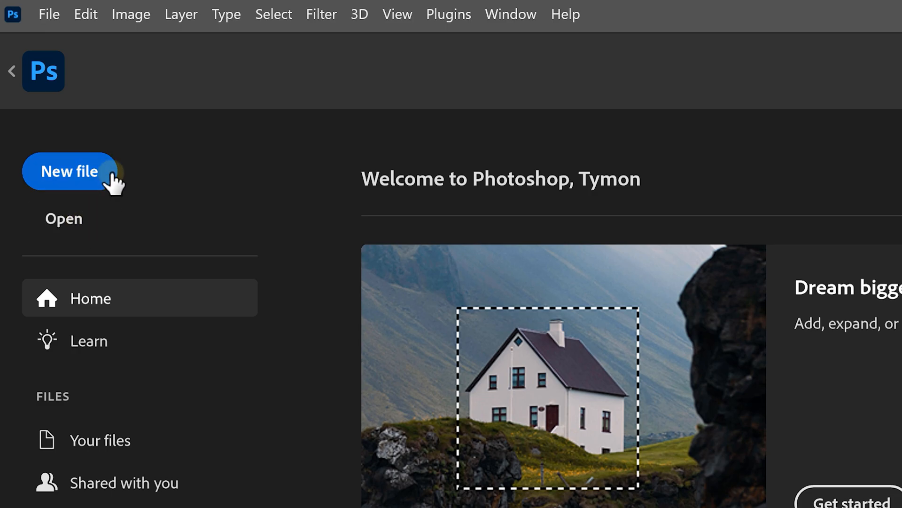
Bring up the New Document dialog via File > New.
{"action": "left_click", "coordinate": [48, 14]}
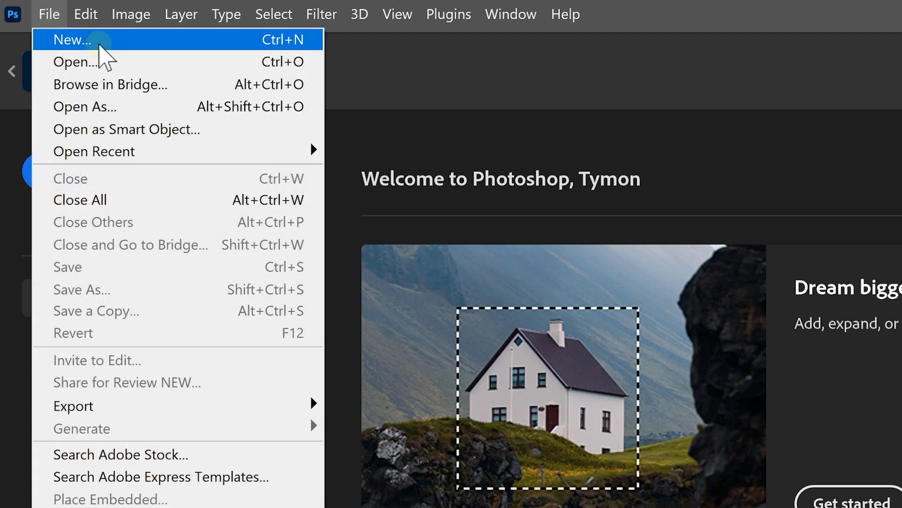
{"action": "left_click", "coordinate": [71, 40]}
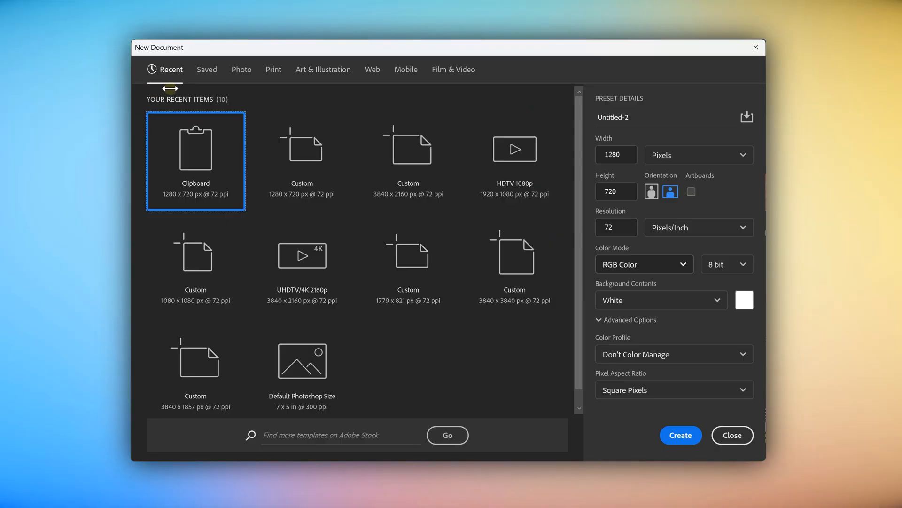
Browse the Photo, Art & Illustration and Web preset categories.
{"action": "left_click", "coordinate": [241, 69]}
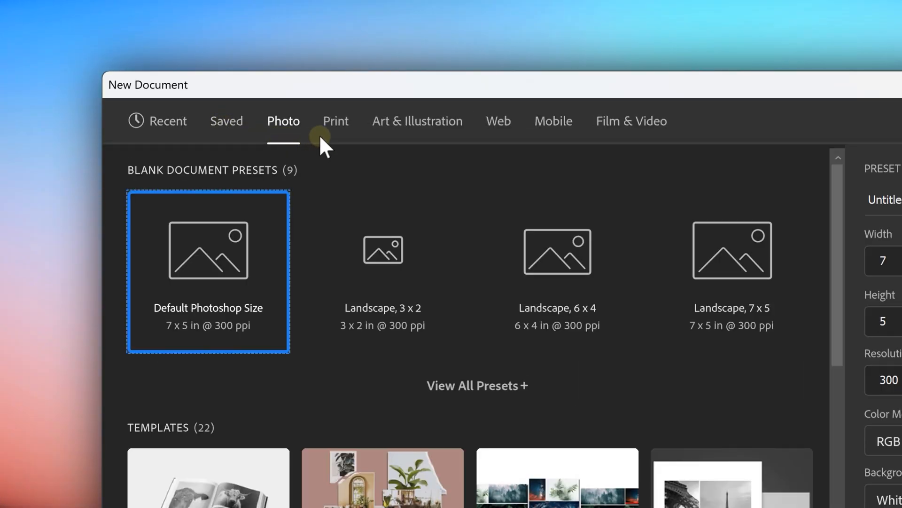
{"action": "left_click", "coordinate": [418, 121]}
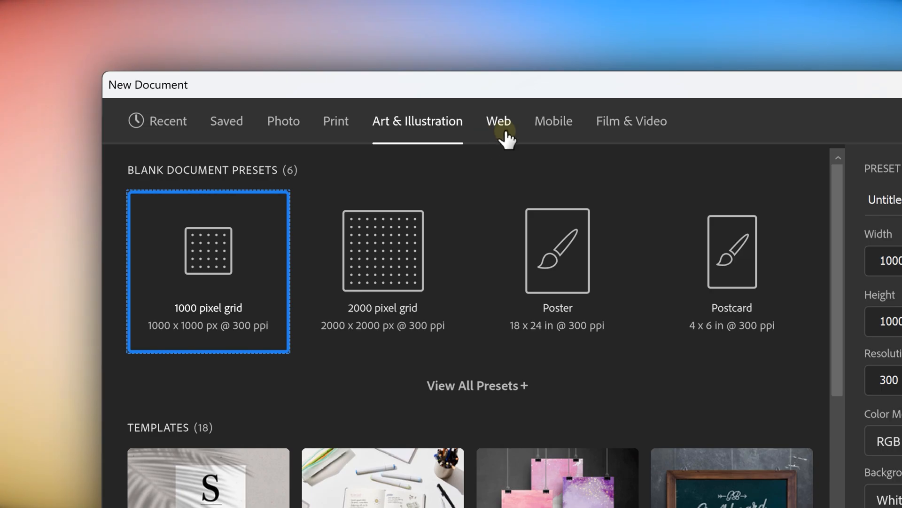
{"action": "left_click", "coordinate": [453, 58]}
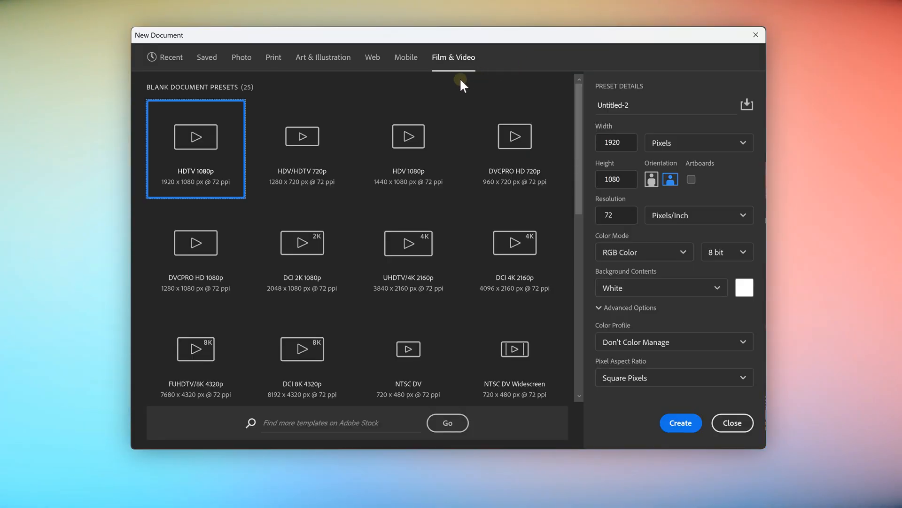
{"action": "mouse_move", "coordinate": [455, 71]}
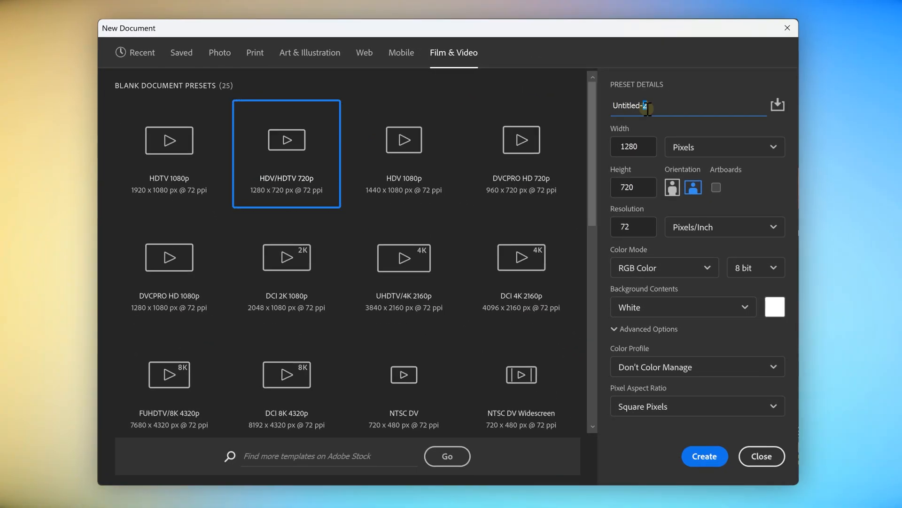
Name the document Youtube Thumbnail and keep the 1280×720 size measured in pixels.
{"action": "type", "text": "Youtube Thumbnail"}
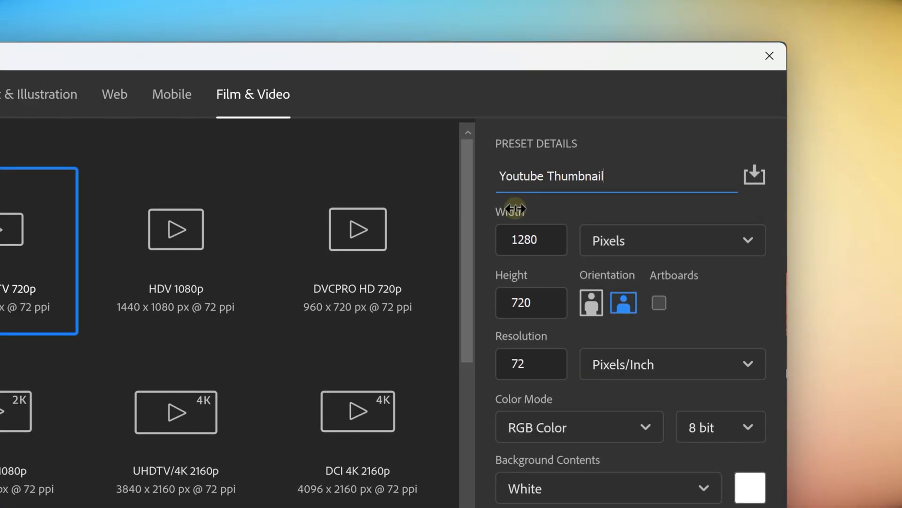
{"action": "left_click", "coordinate": [530, 302]}
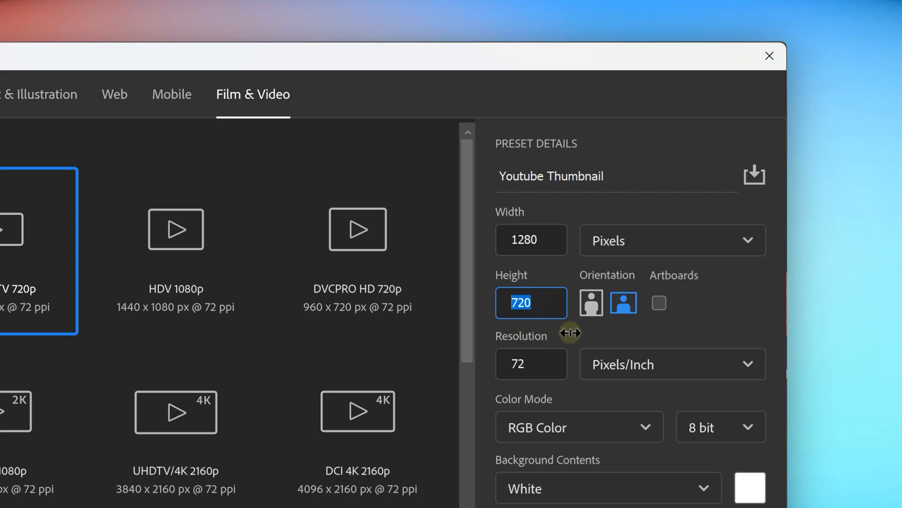
{"action": "mouse_move", "coordinate": [584, 322]}
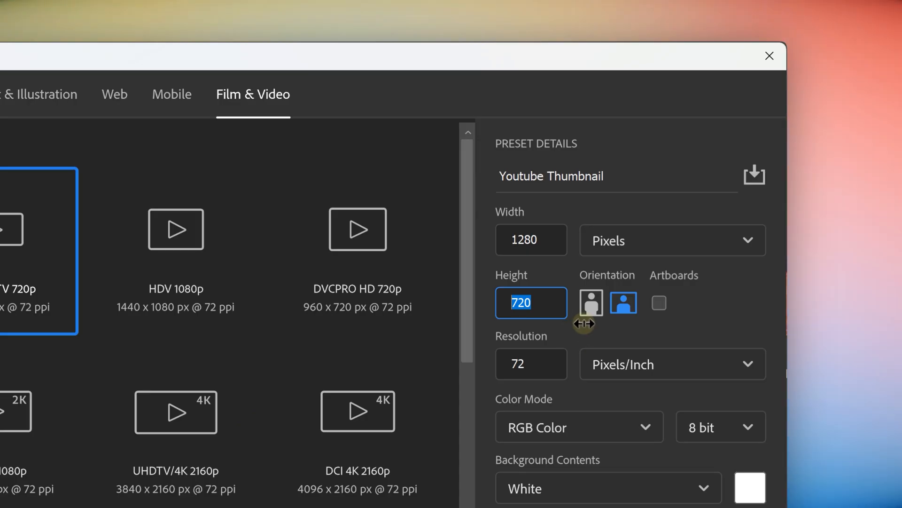
{"action": "left_click", "coordinate": [671, 240]}
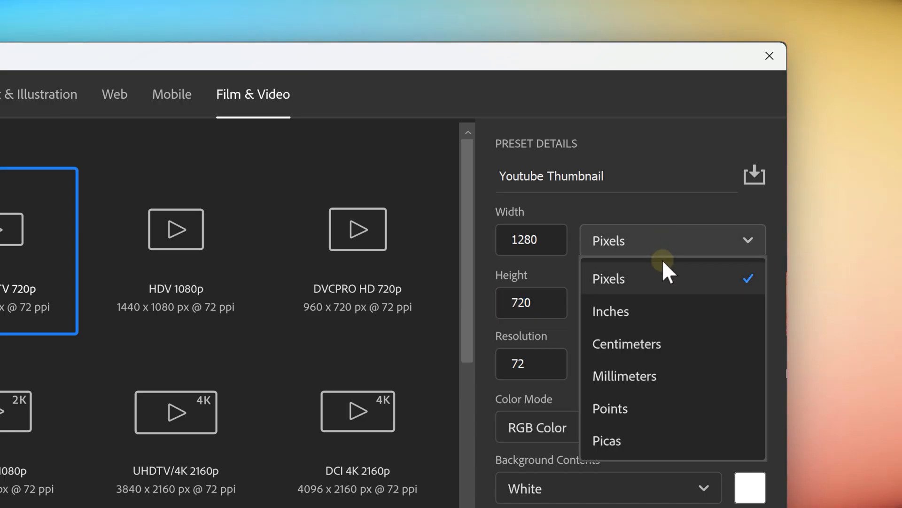
{"action": "mouse_move", "coordinate": [700, 361]}
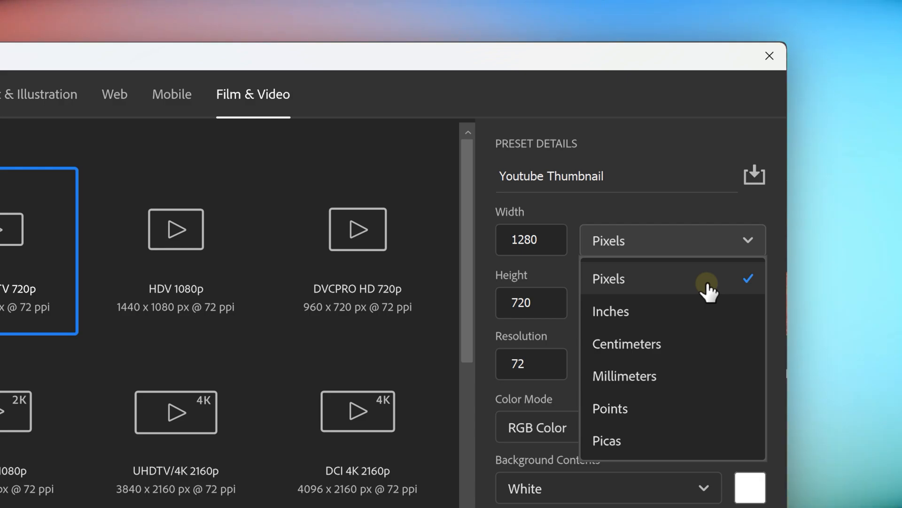
{"action": "left_click", "coordinate": [608, 278]}
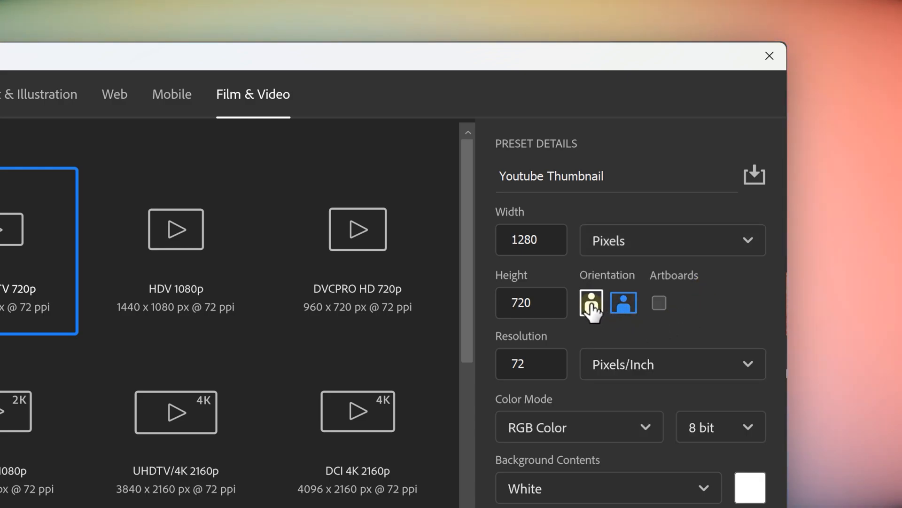
Keep landscape orientation and 72 Pixels/Inch resolution, then review the colour modes.
{"action": "left_click", "coordinate": [622, 302]}
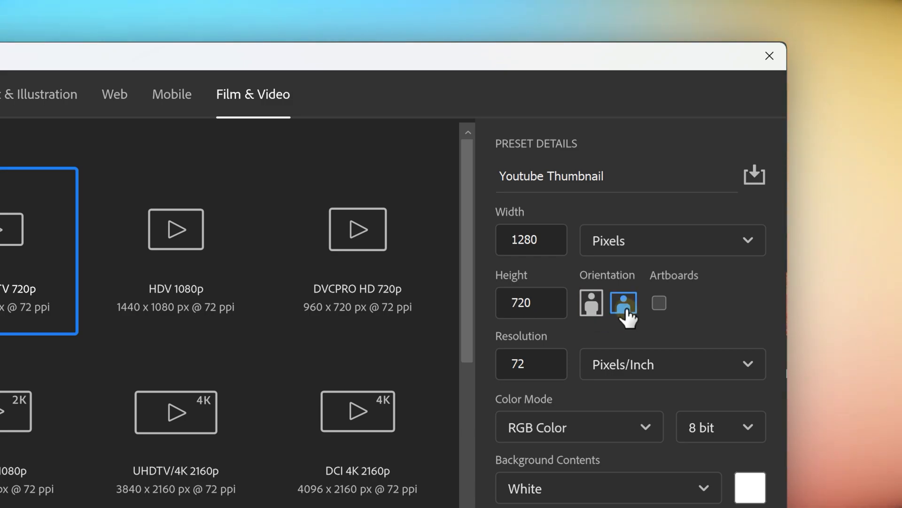
{"action": "left_click", "coordinate": [659, 304]}
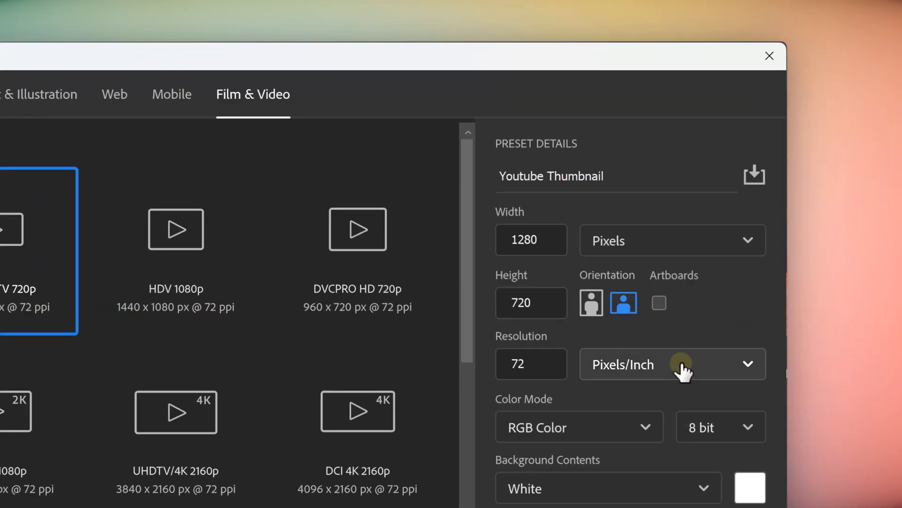
{"action": "left_click", "coordinate": [672, 363]}
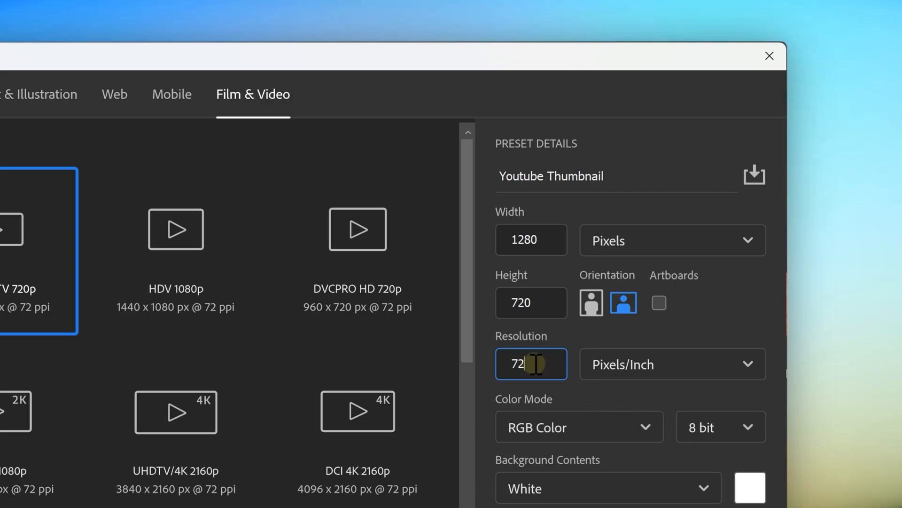
{"action": "double_click", "coordinate": [520, 364]}
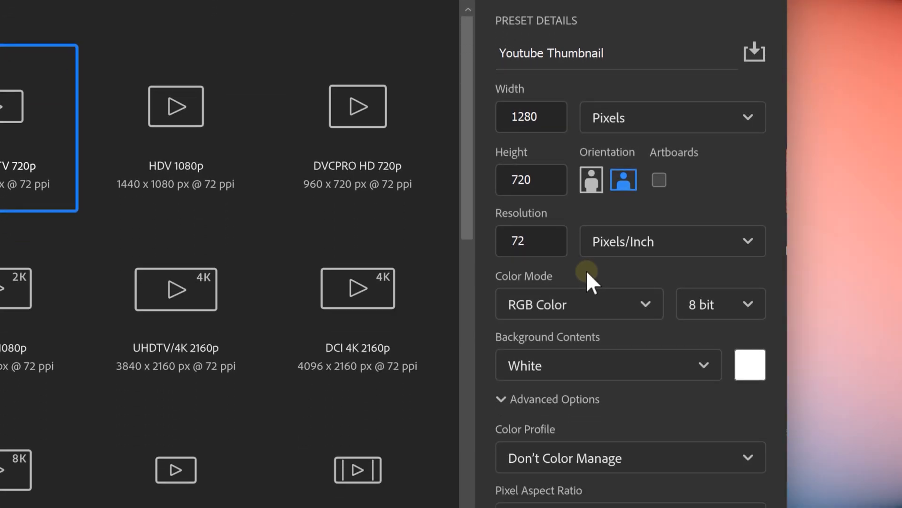
{"action": "left_click", "coordinate": [578, 304]}
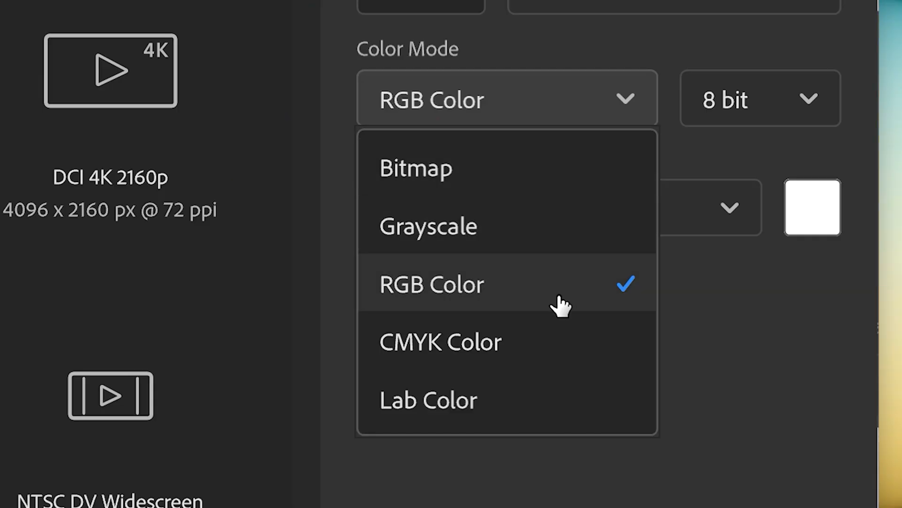
{"action": "left_click", "coordinate": [431, 284]}
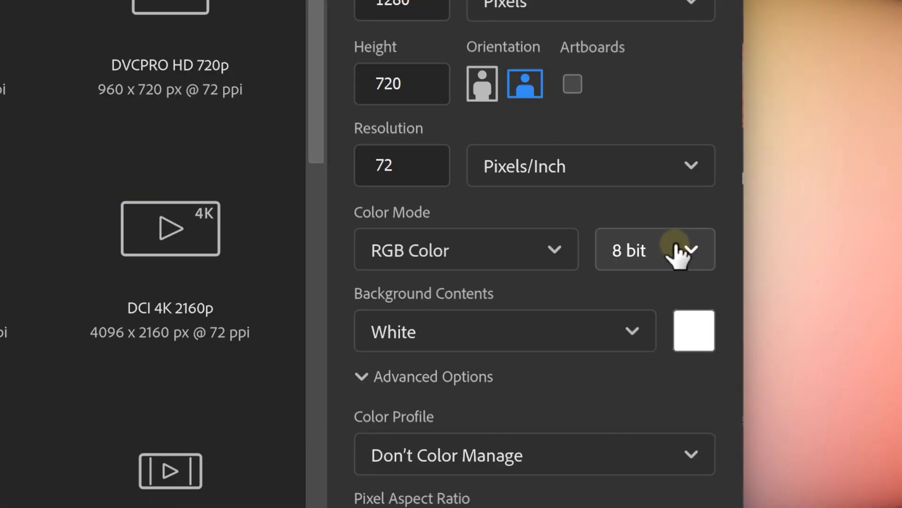
{"action": "left_click", "coordinate": [655, 249]}
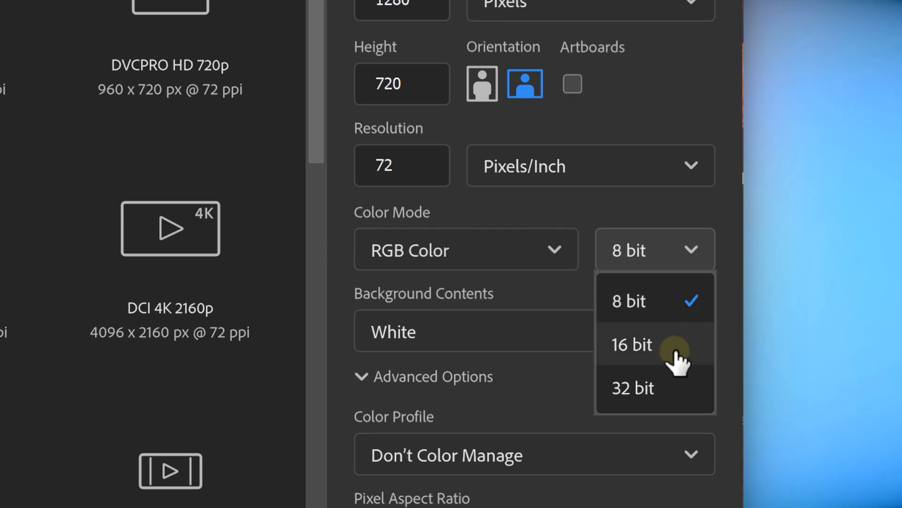
{"action": "left_click", "coordinate": [632, 344]}
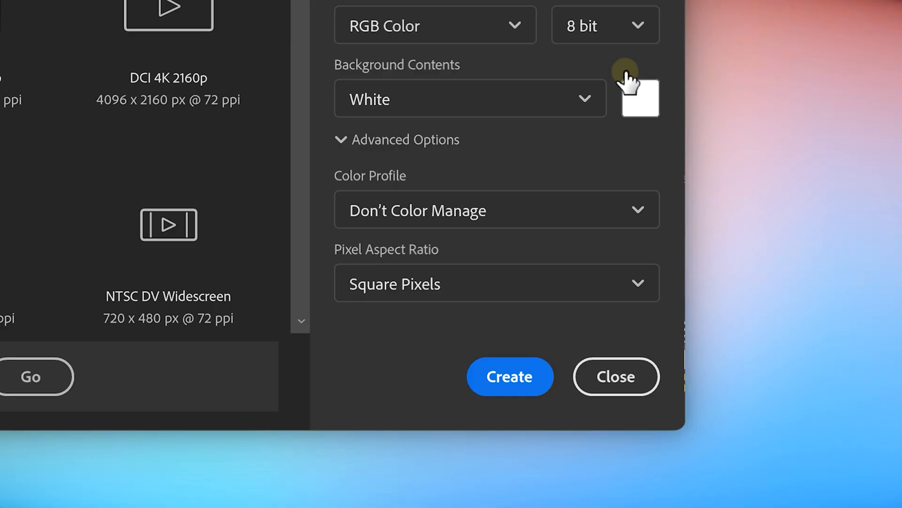
Set Background Contents to Transparent instead of white.
{"action": "left_click", "coordinate": [470, 98]}
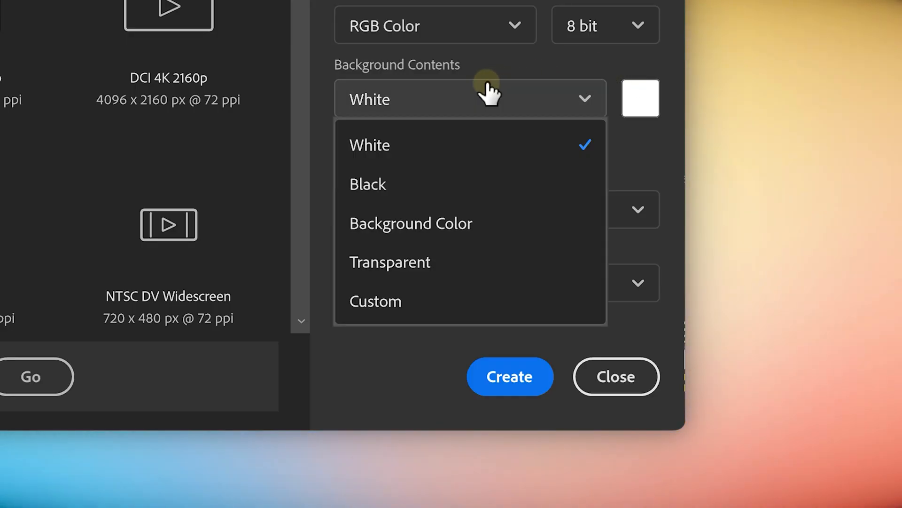
{"action": "mouse_move", "coordinate": [455, 270]}
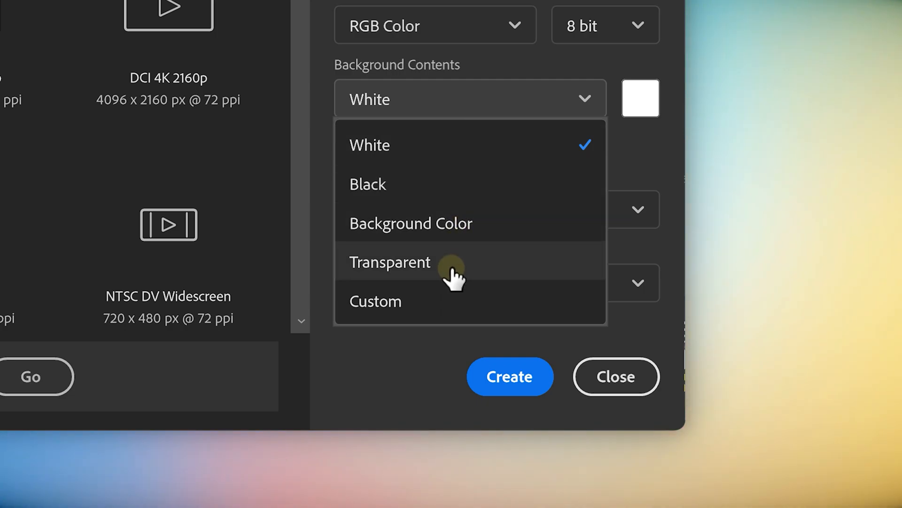
{"action": "left_click", "coordinate": [390, 262]}
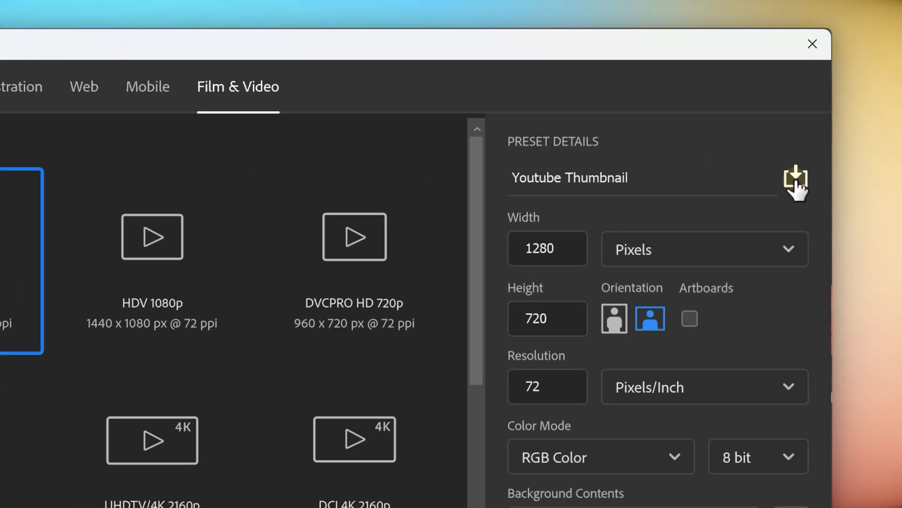
Save the settings as the 'Youtube Thumbnail' preset and create the document from it.
{"action": "left_click", "coordinate": [796, 180]}
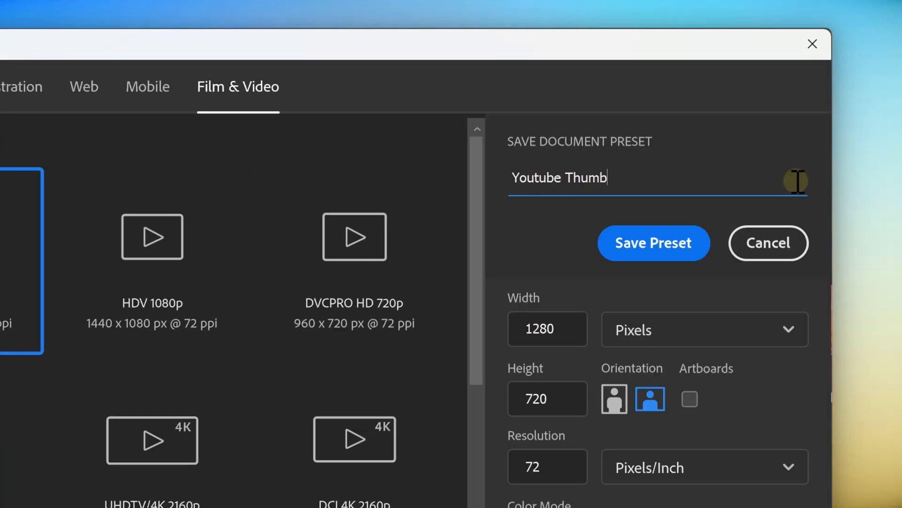
{"action": "type", "text": "nail"}
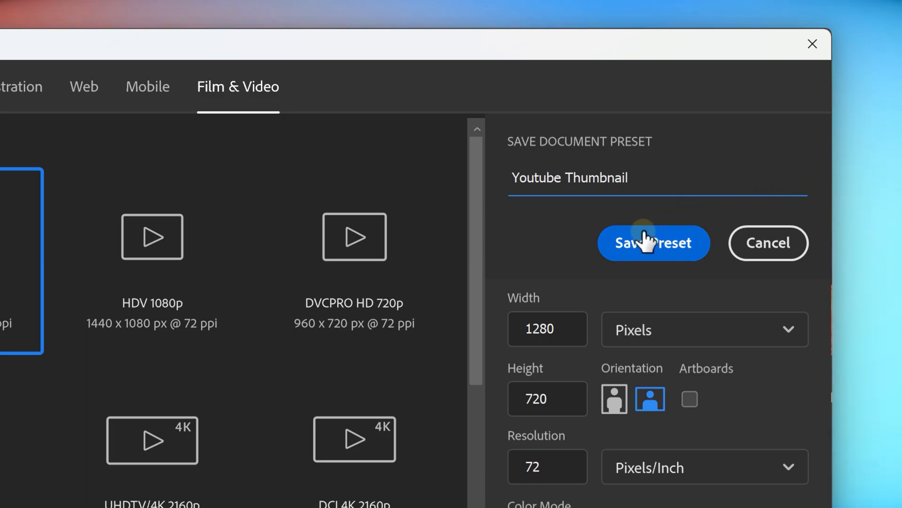
{"action": "left_click", "coordinate": [655, 242]}
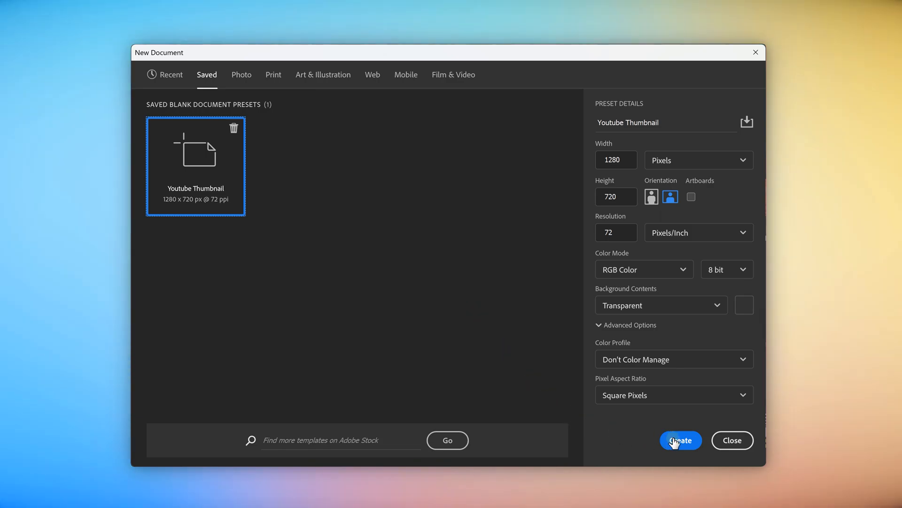
{"action": "left_click", "coordinate": [680, 440]}
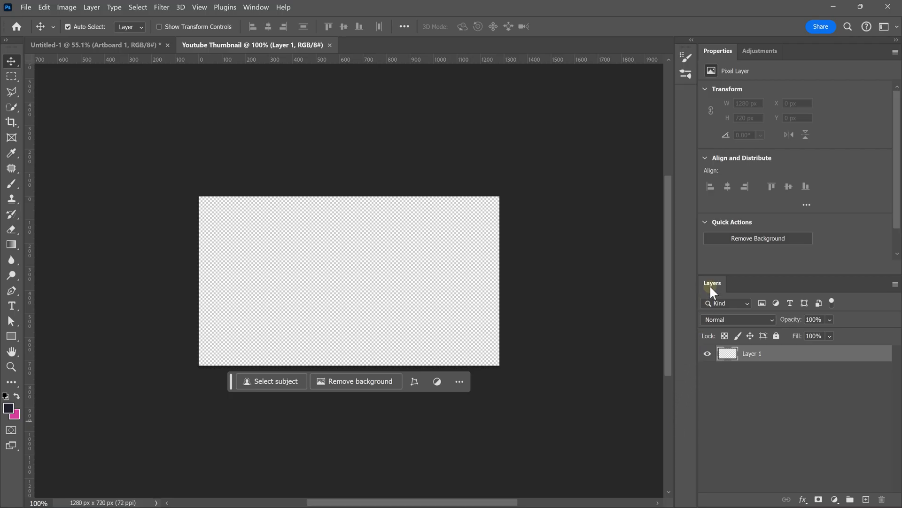